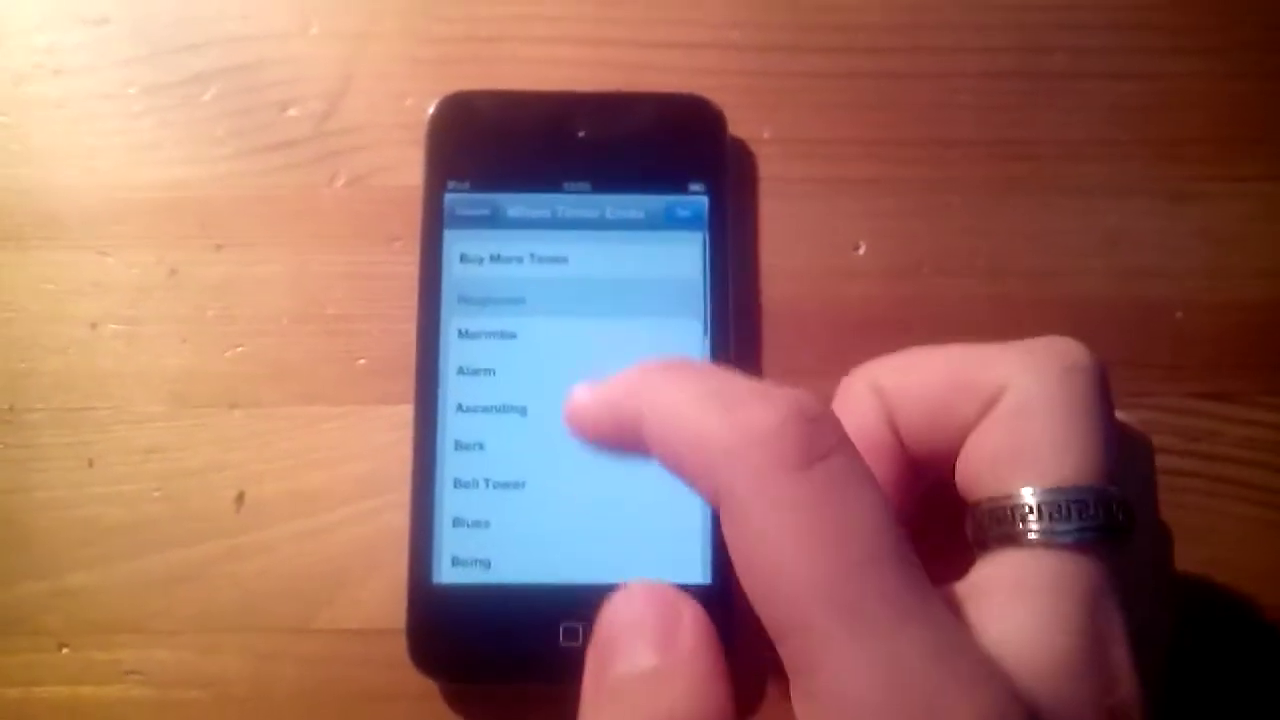
scroll(down, 3)
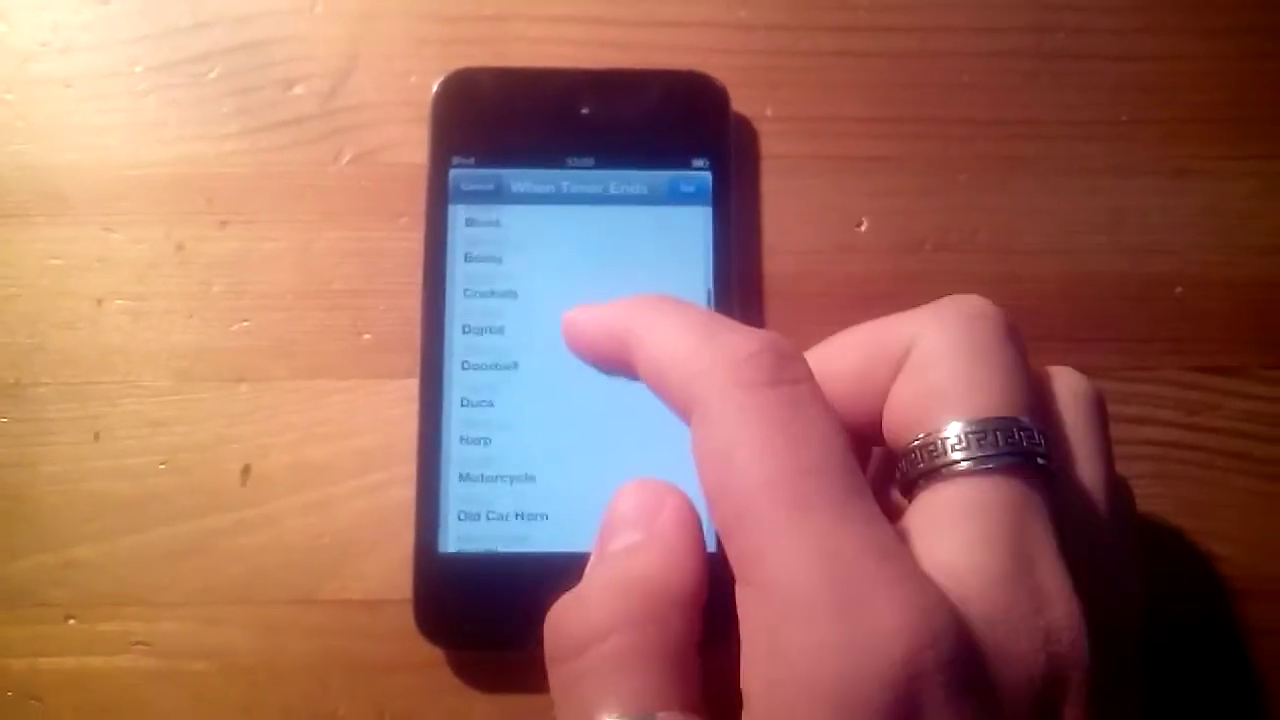
scroll(down, 3)
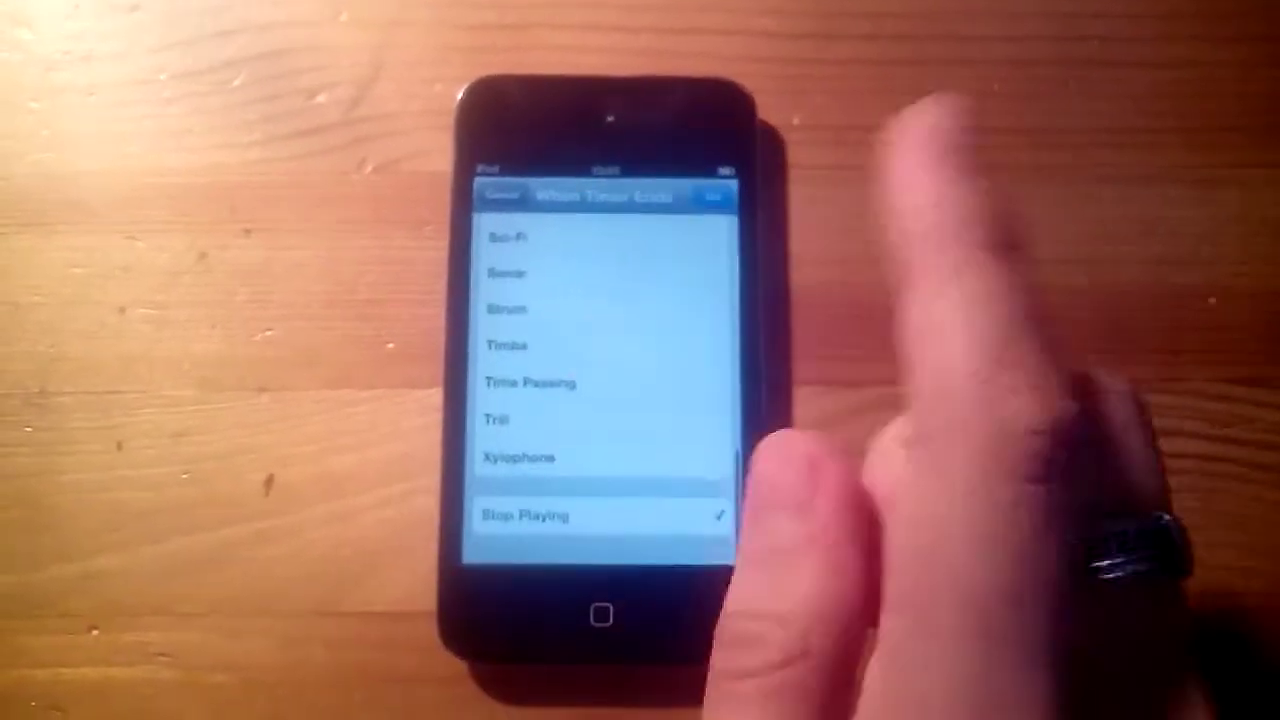